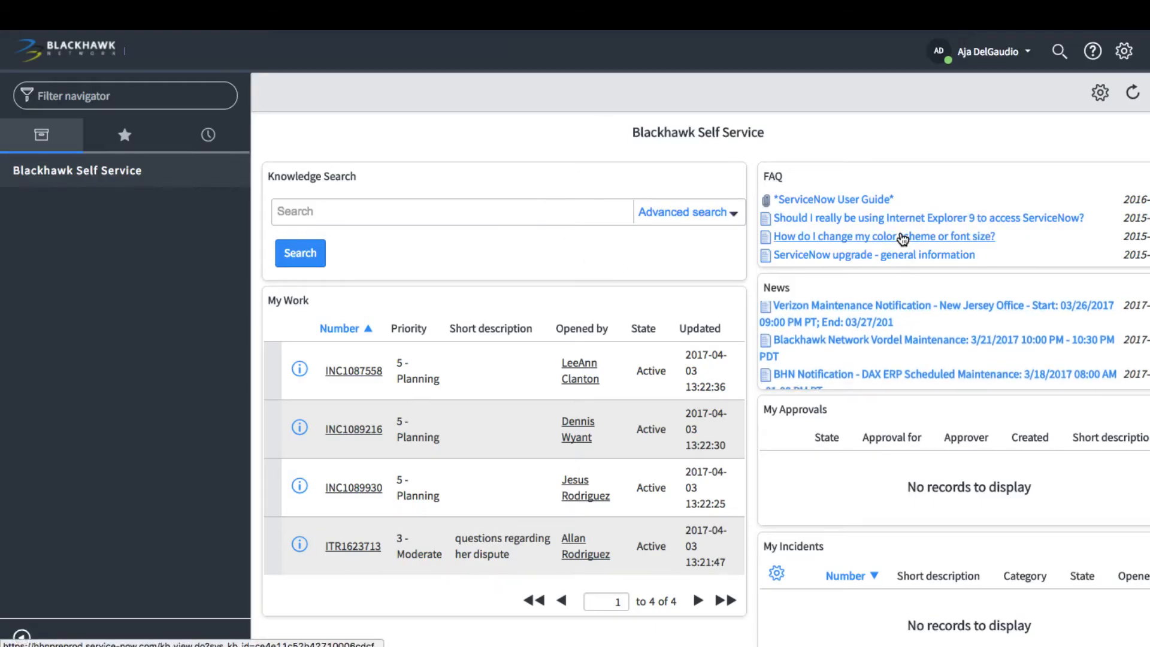
Open the color scheme/font size FAQ, start feedback, then expand Blackhawk Self Service into the knowledge portal.
{"action": "left_click", "coordinate": [882, 236]}
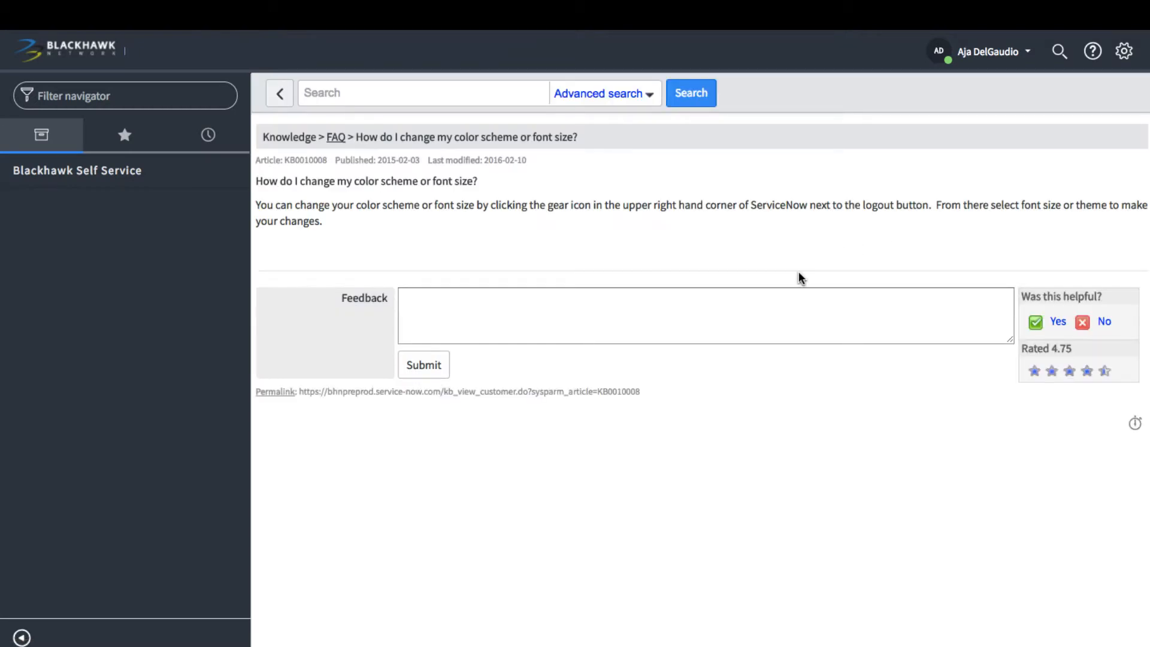
{"action": "left_click", "coordinate": [705, 316]}
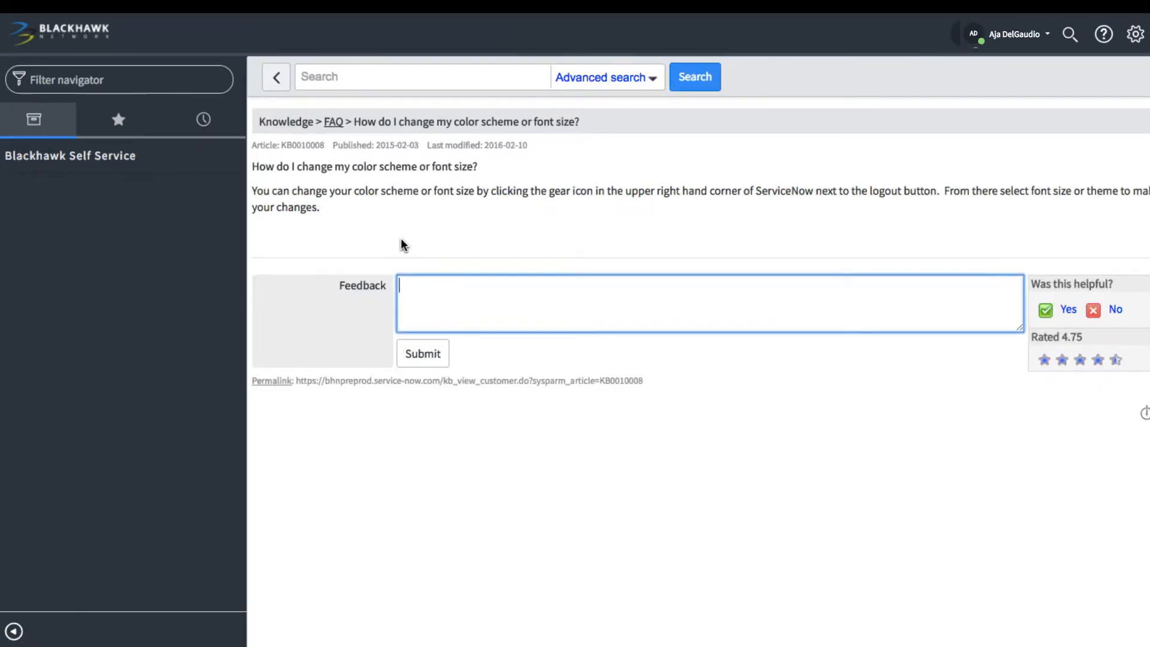
{"action": "mouse_move", "coordinate": [120, 167]}
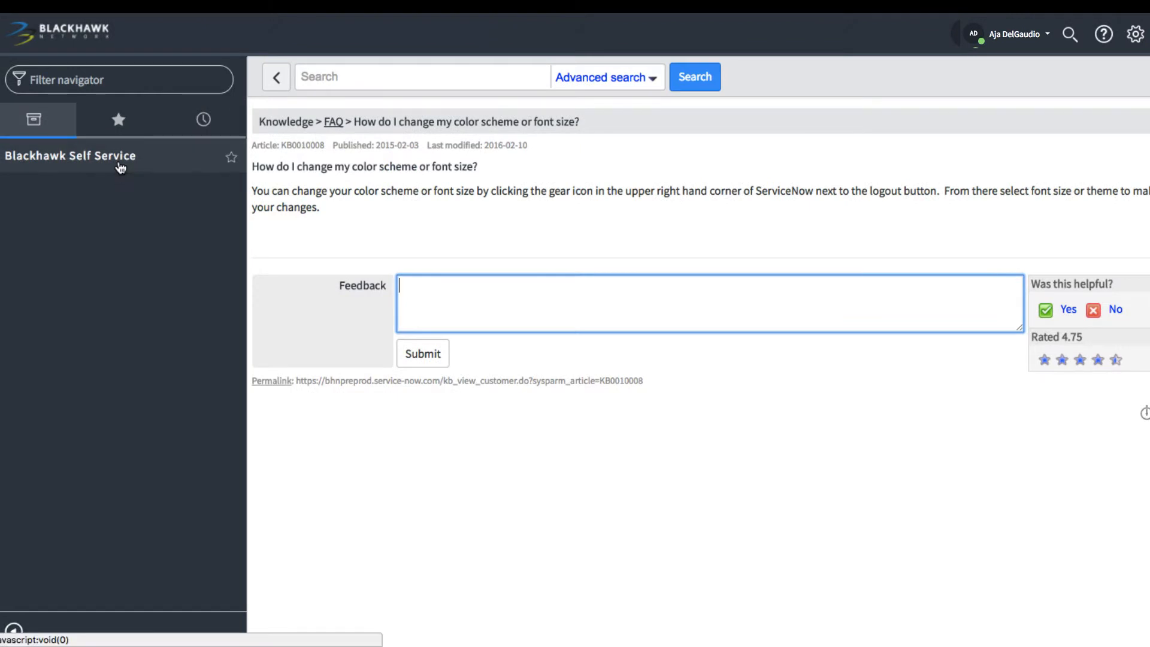
{"action": "left_click", "coordinate": [69, 156]}
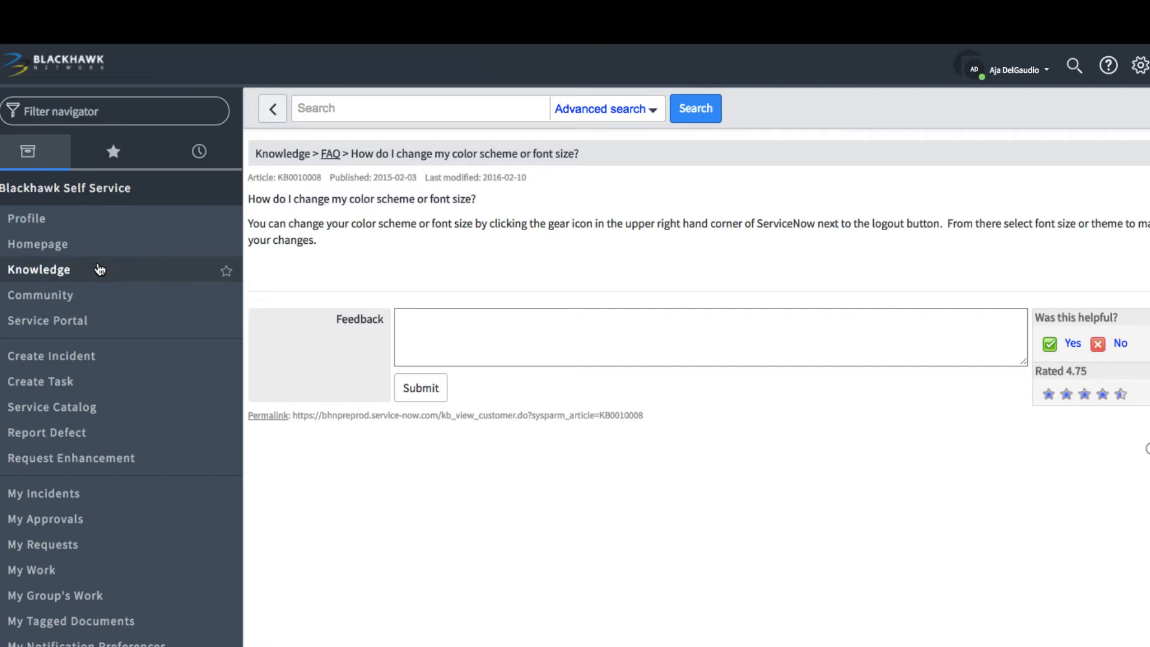
{"action": "left_click", "coordinate": [39, 269]}
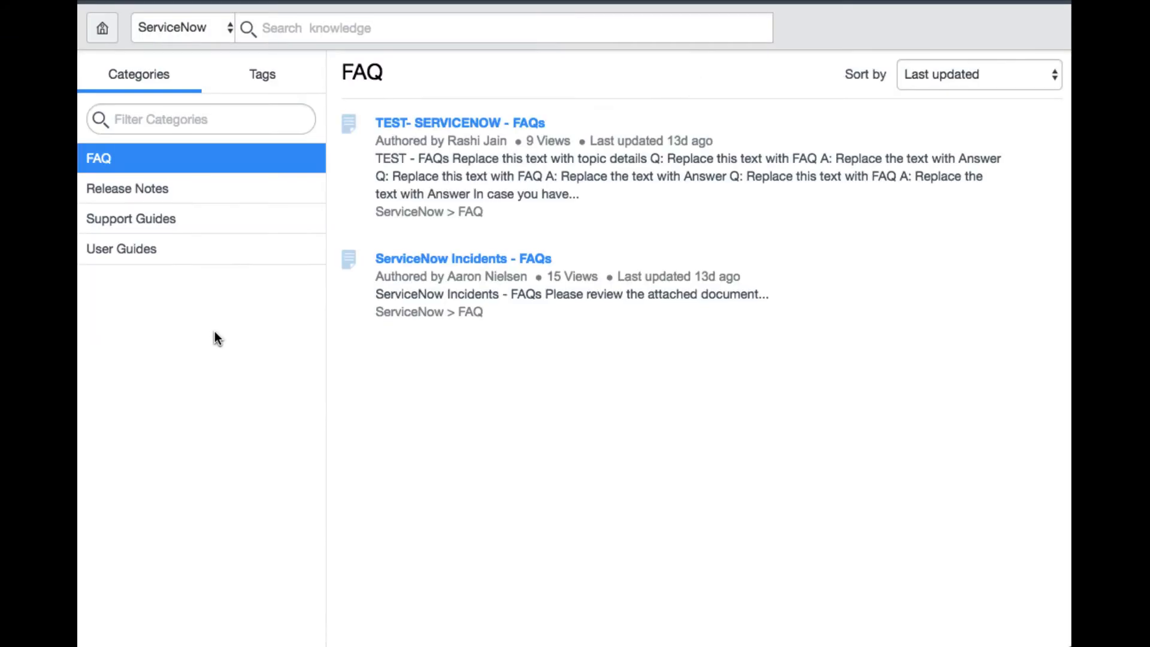
Open BHN Technology Test Waivers under Support Guides, then return to the Knowledge Bases overview.
{"action": "left_click", "coordinate": [131, 218]}
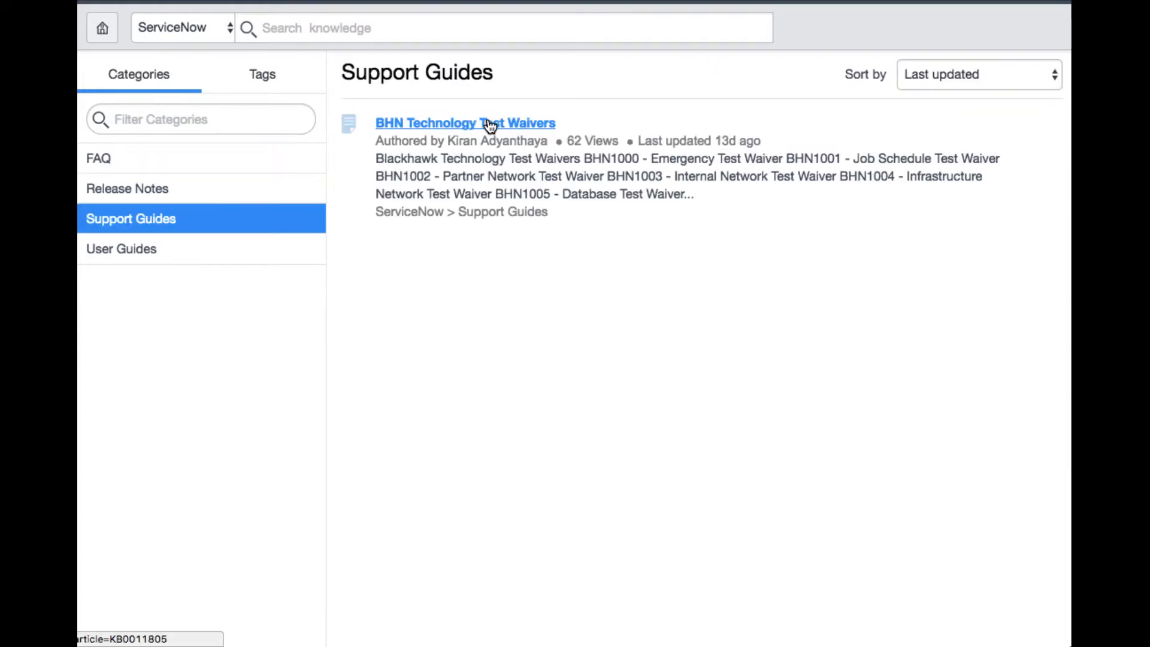
{"action": "left_click", "coordinate": [465, 122]}
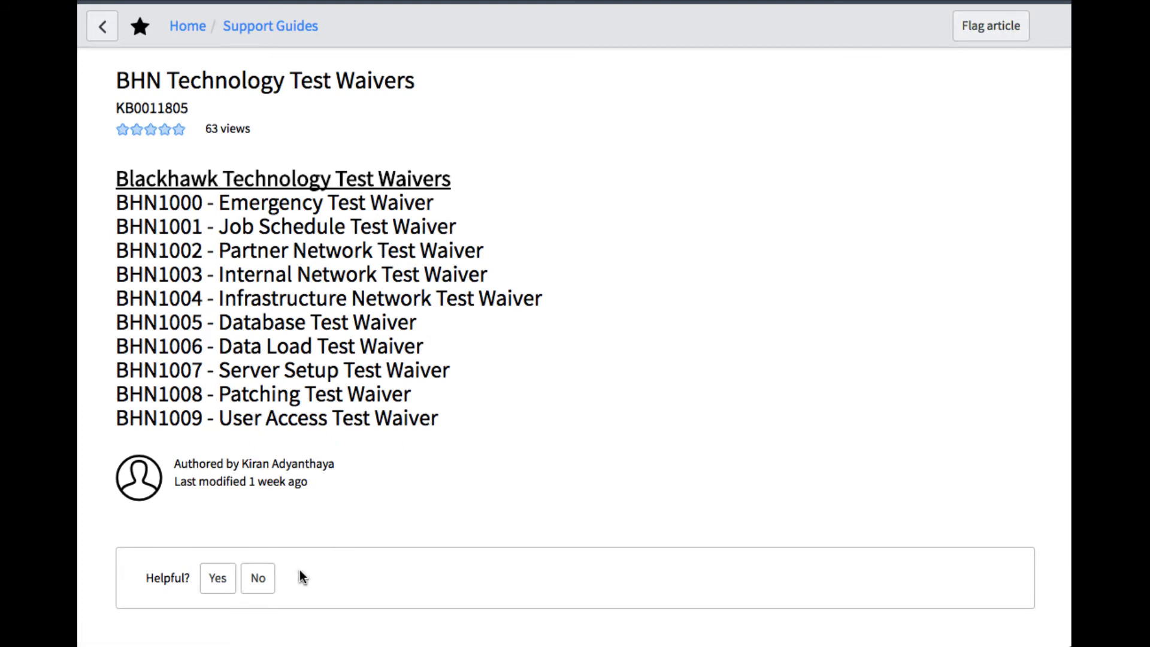
{"action": "left_click", "coordinate": [217, 578]}
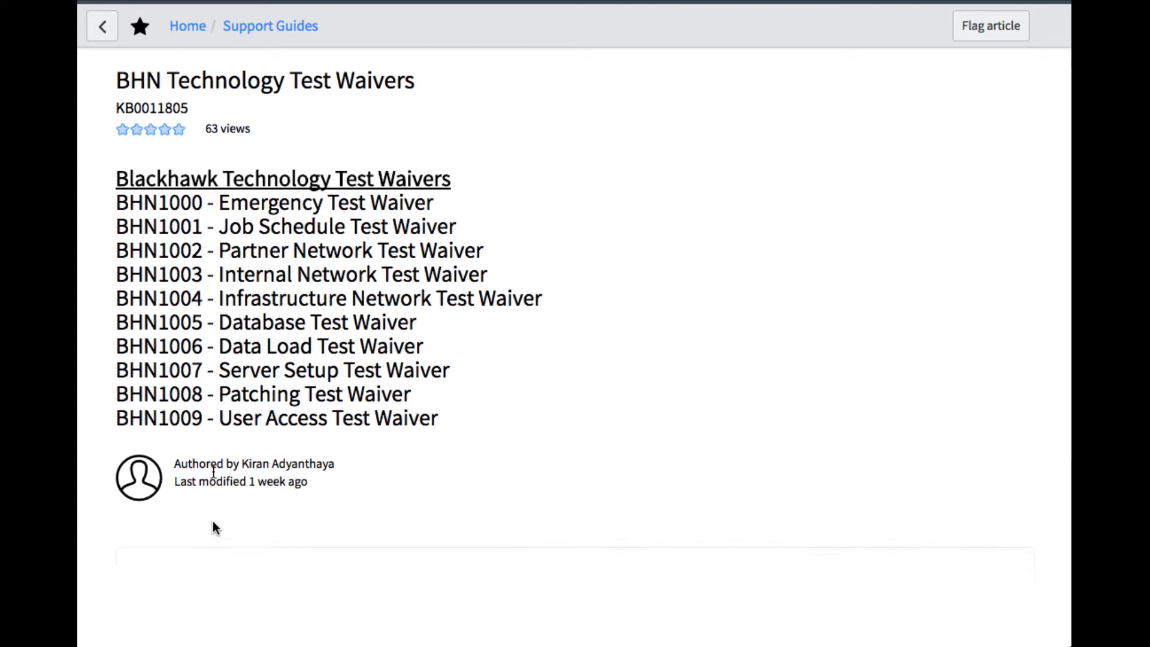
{"action": "left_click", "coordinate": [176, 130]}
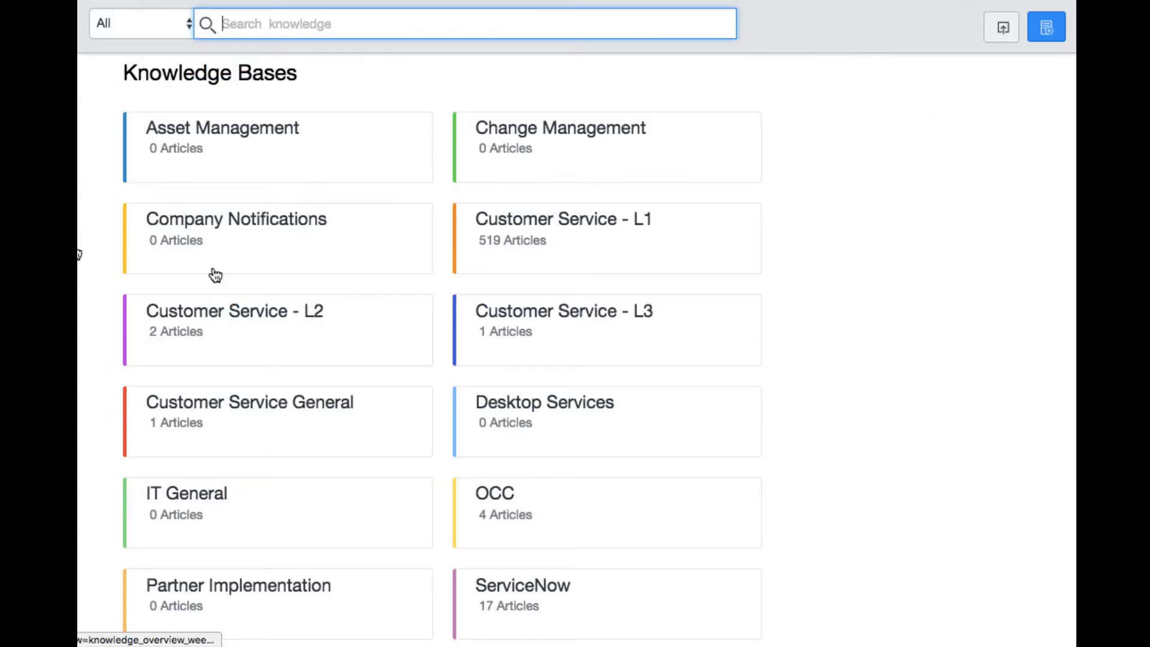
Scroll through the 1,221-record Knowledge article list and select KB0011977.
{"action": "scroll", "scroll_direction": "down", "scroll_amount": 3}
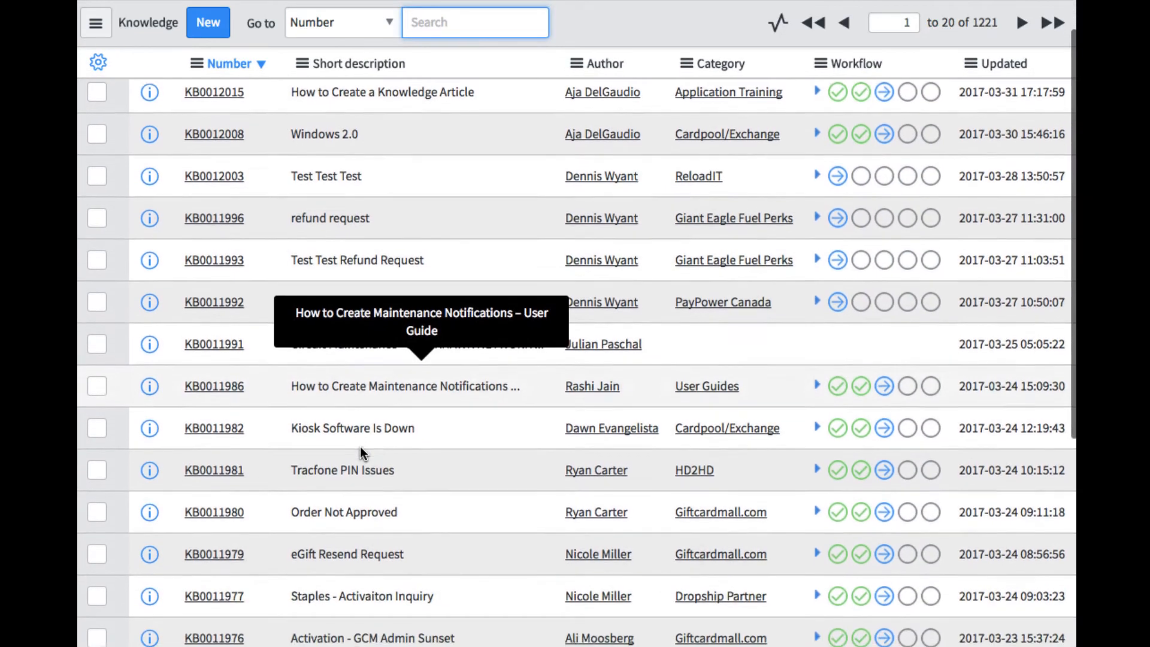
{"action": "scroll", "scroll_direction": "down", "scroll_amount": 3}
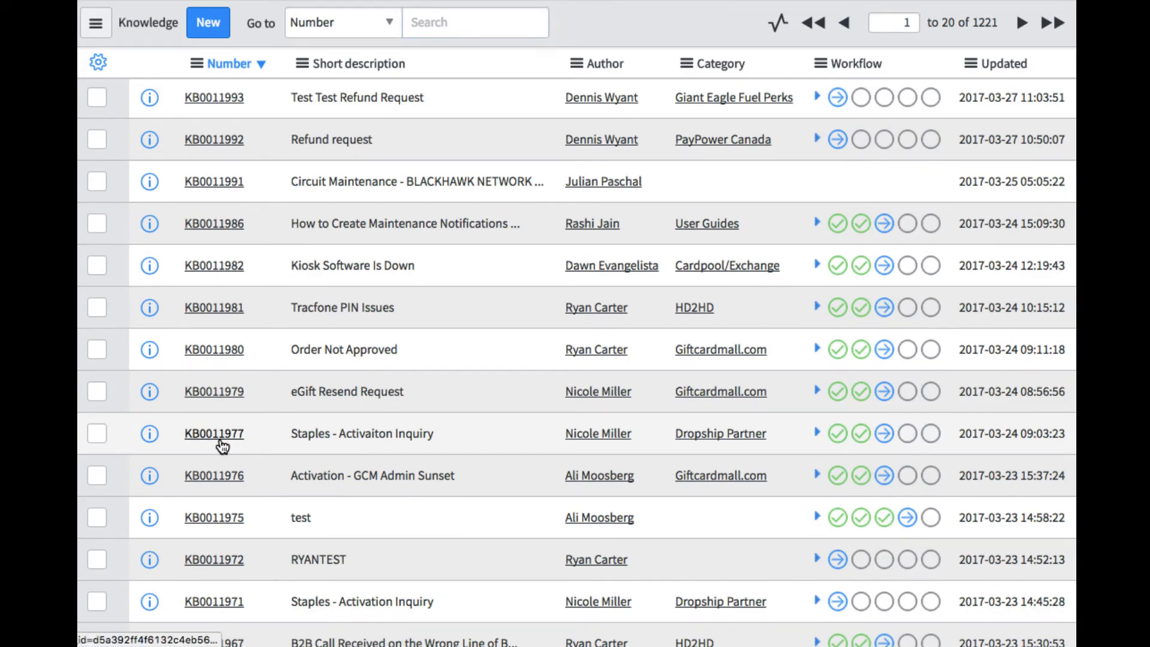
{"action": "left_click", "coordinate": [213, 432]}
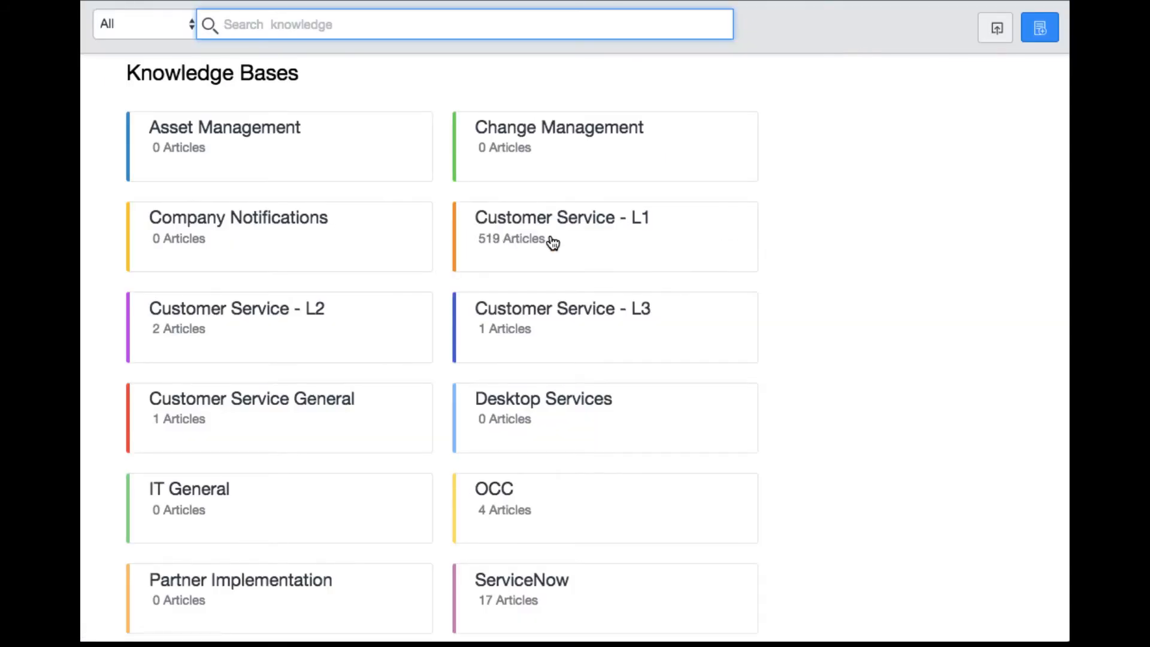
Open Staples - Activaiton Inquiry via Customer Service - L1's Dropship Partner category.
{"action": "left_click", "coordinate": [562, 228]}
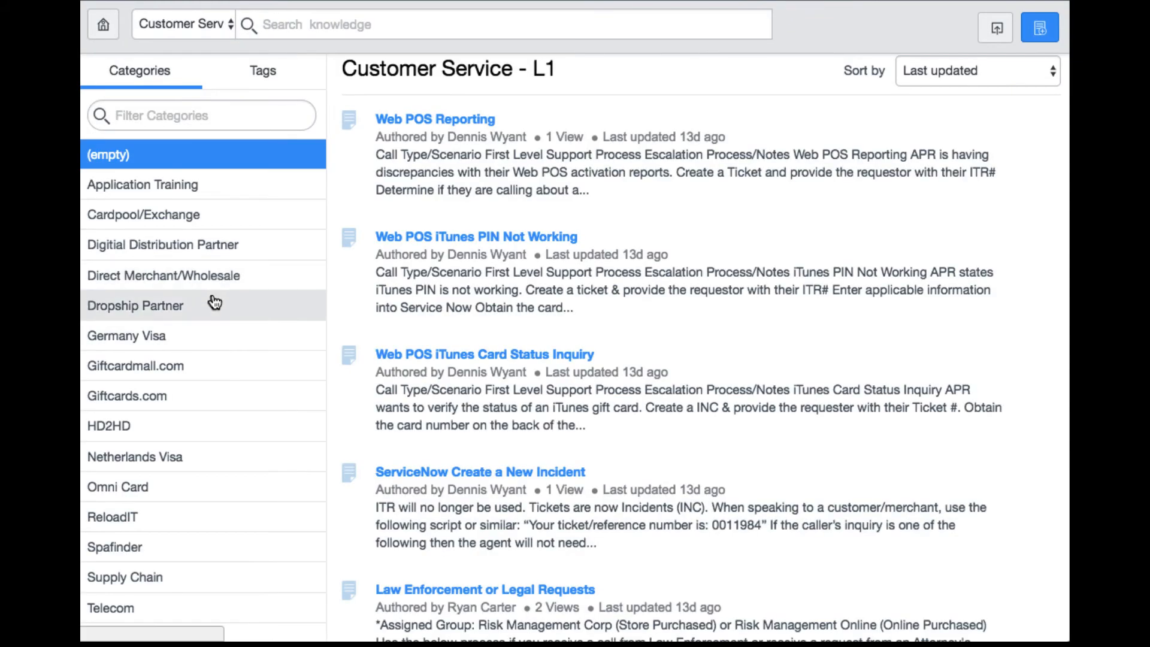
{"action": "left_click", "coordinate": [135, 305]}
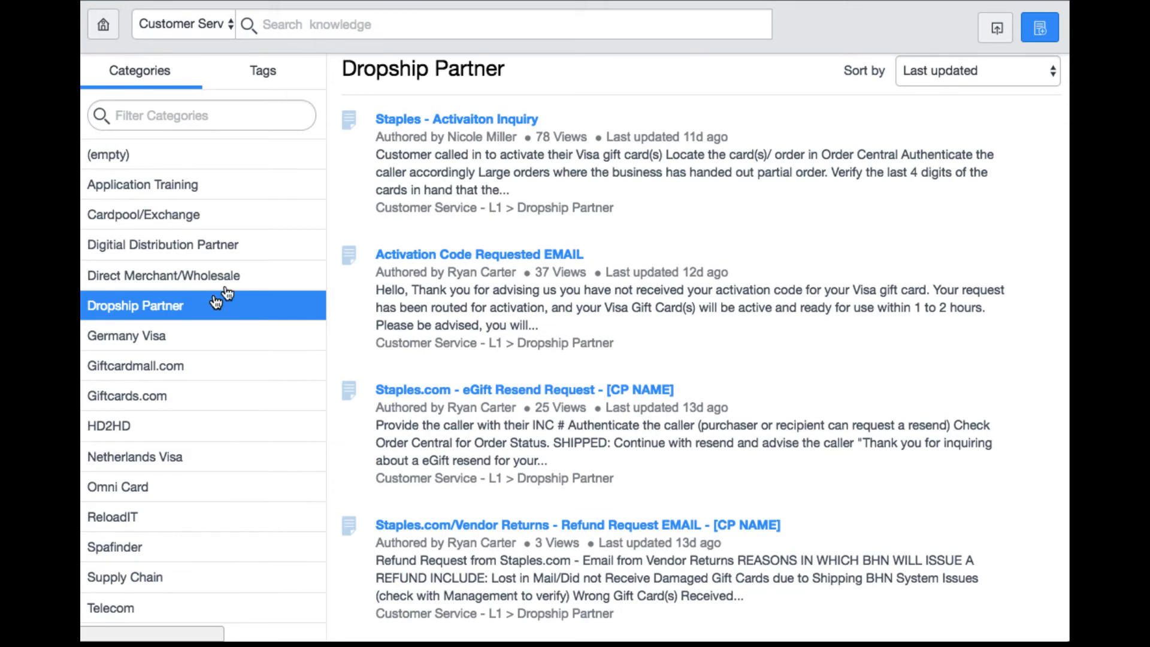
{"action": "left_click", "coordinate": [456, 119]}
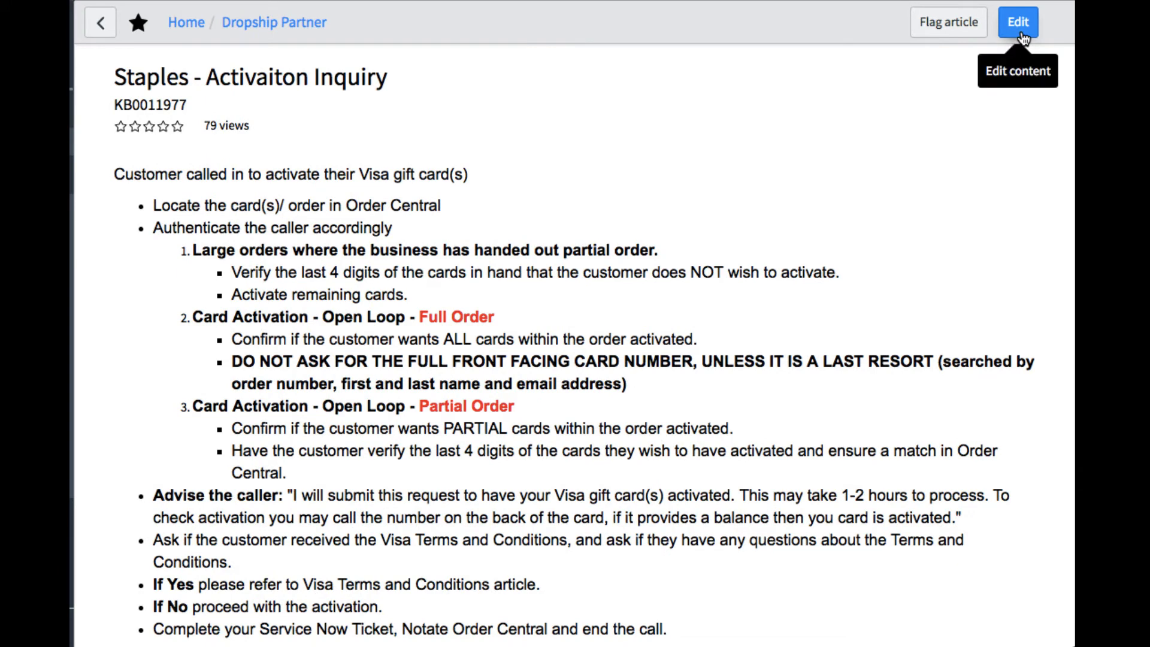
Edit article KB0011977, scroll the form and click into its Text editor.
{"action": "left_click", "coordinate": [1018, 22]}
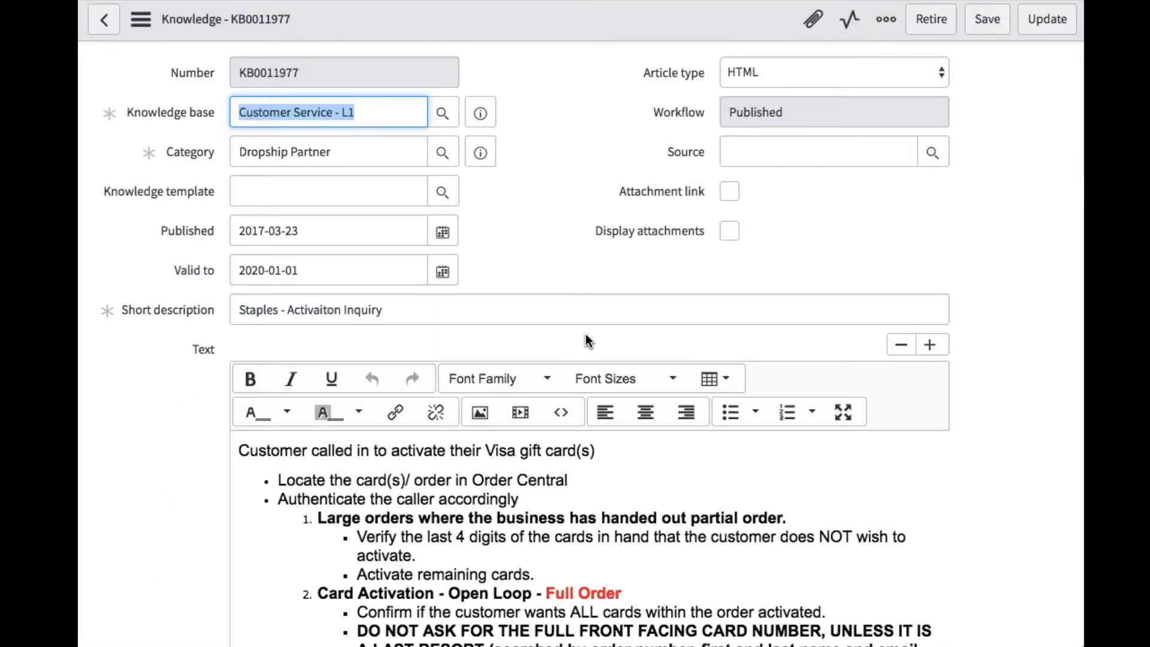
{"action": "scroll", "scroll_direction": "down", "scroll_amount": 3}
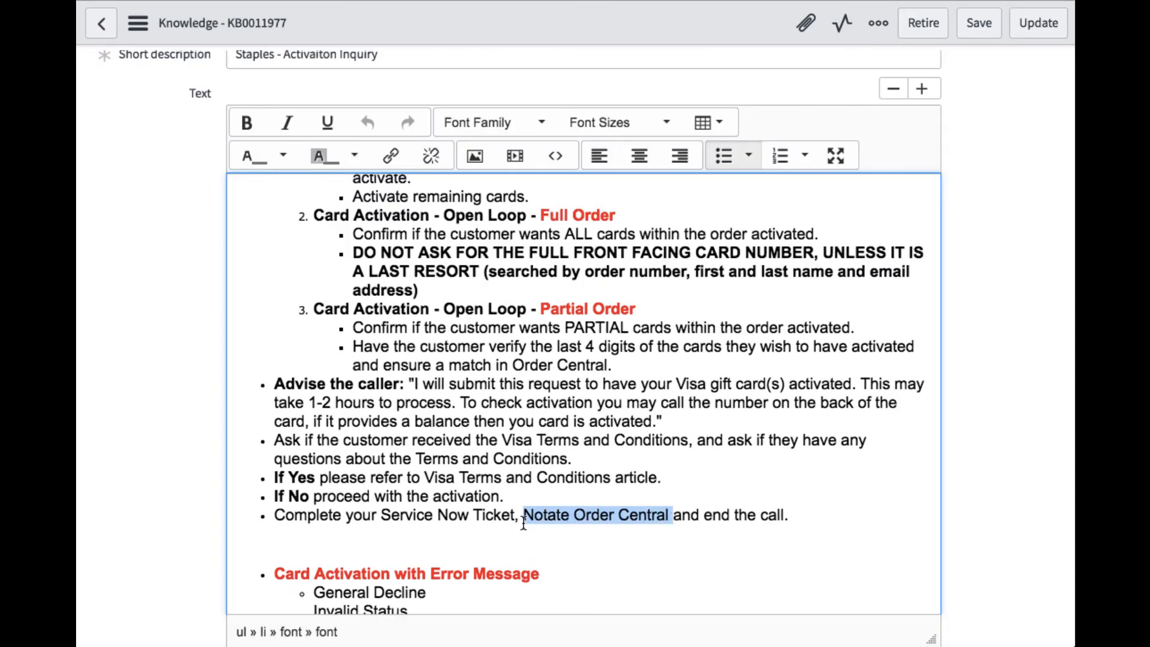
{"action": "left_click", "coordinate": [246, 122]}
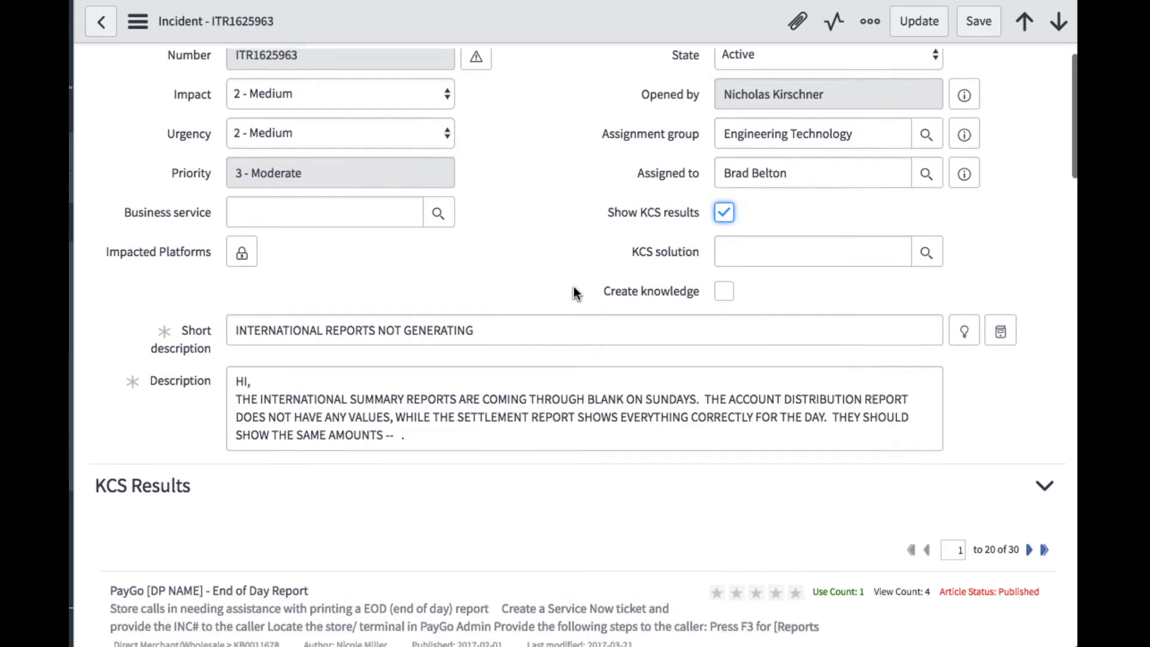
Attach KB0011672 Reporting Outages or Maintenance, then set Resolved with close code Solved (Work Around).
{"action": "scroll", "scroll_direction": "down", "scroll_amount": 3}
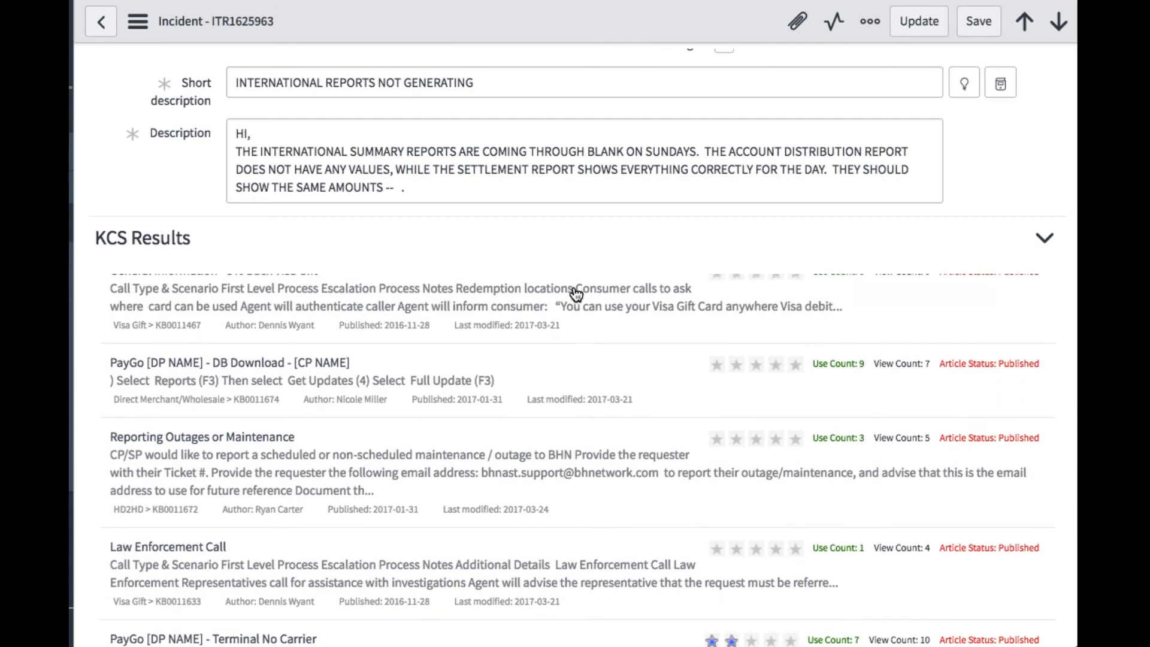
{"action": "left_click", "coordinate": [212, 436]}
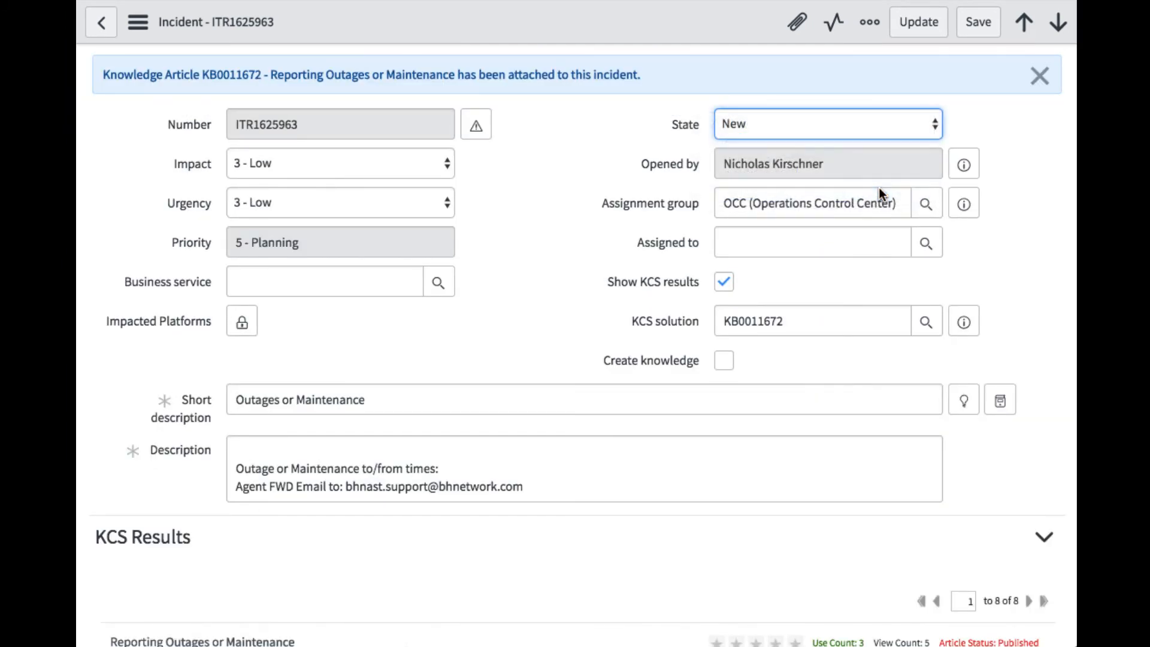
{"action": "left_click", "coordinate": [827, 123]}
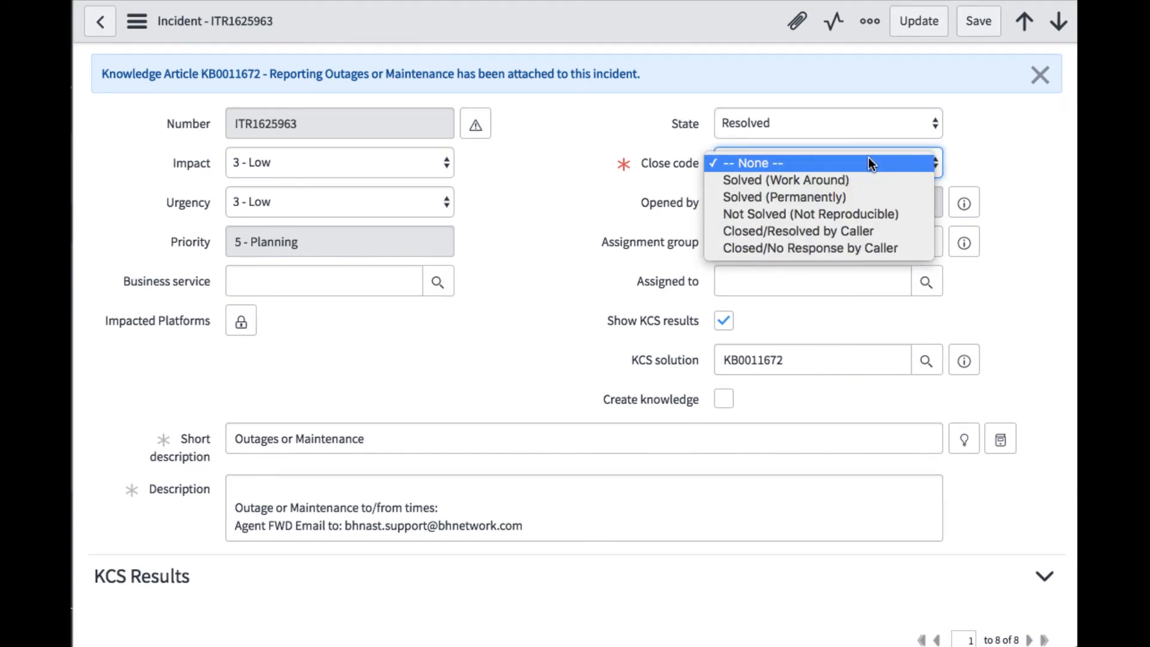
{"action": "left_click", "coordinate": [786, 180]}
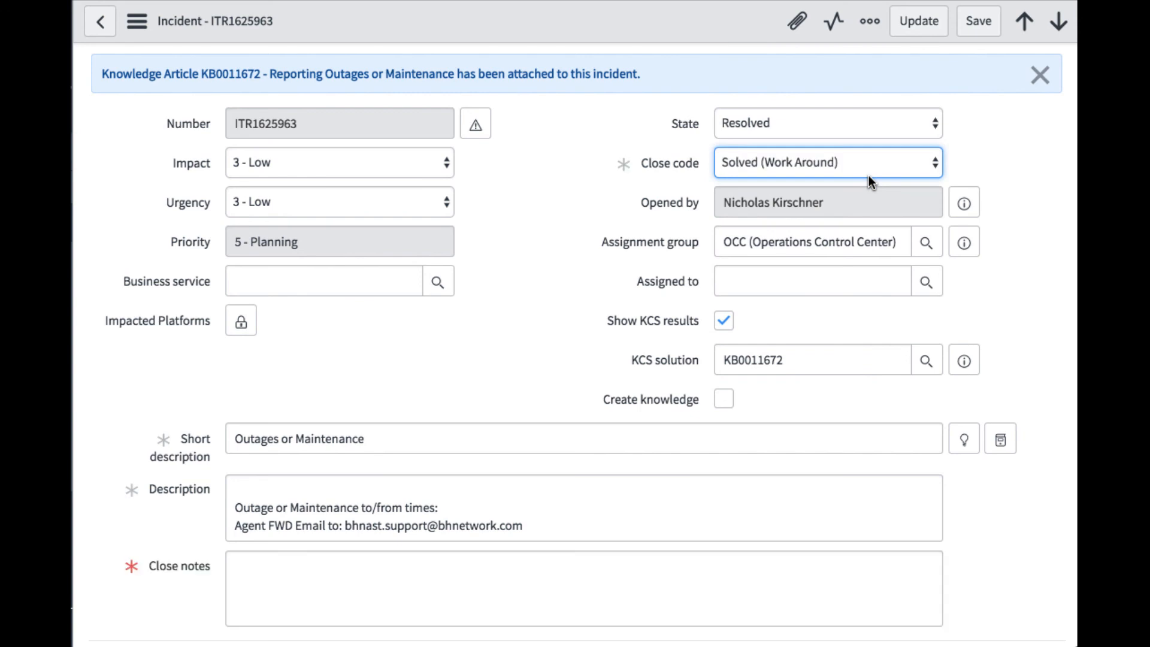
{"action": "mouse_move", "coordinate": [978, 182]}
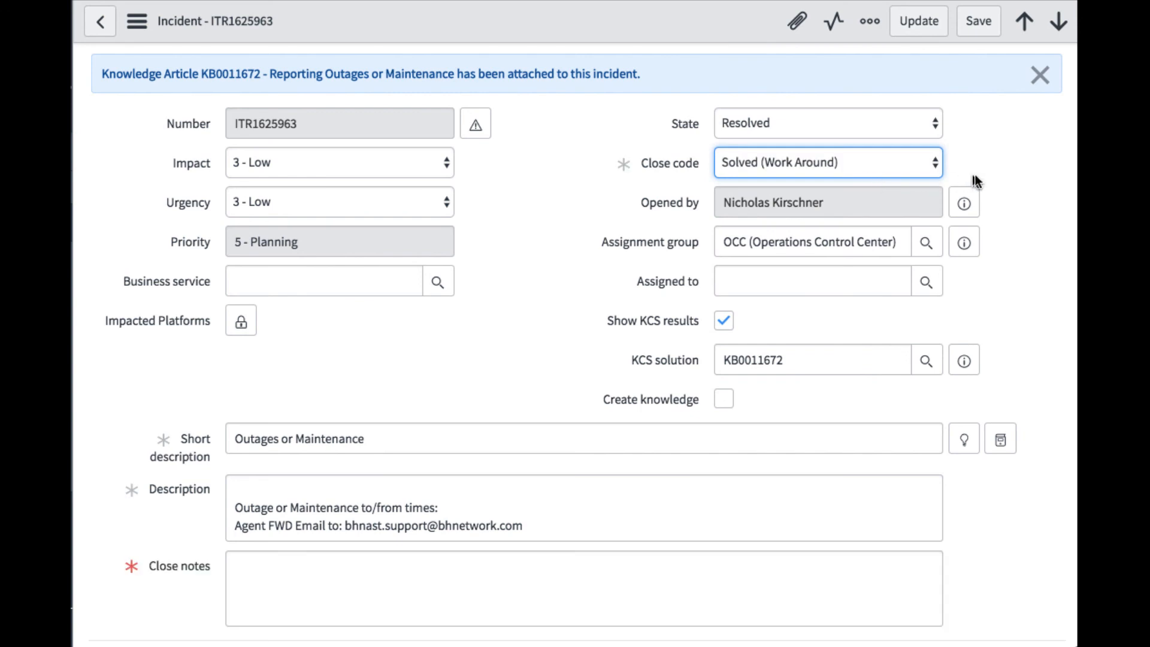